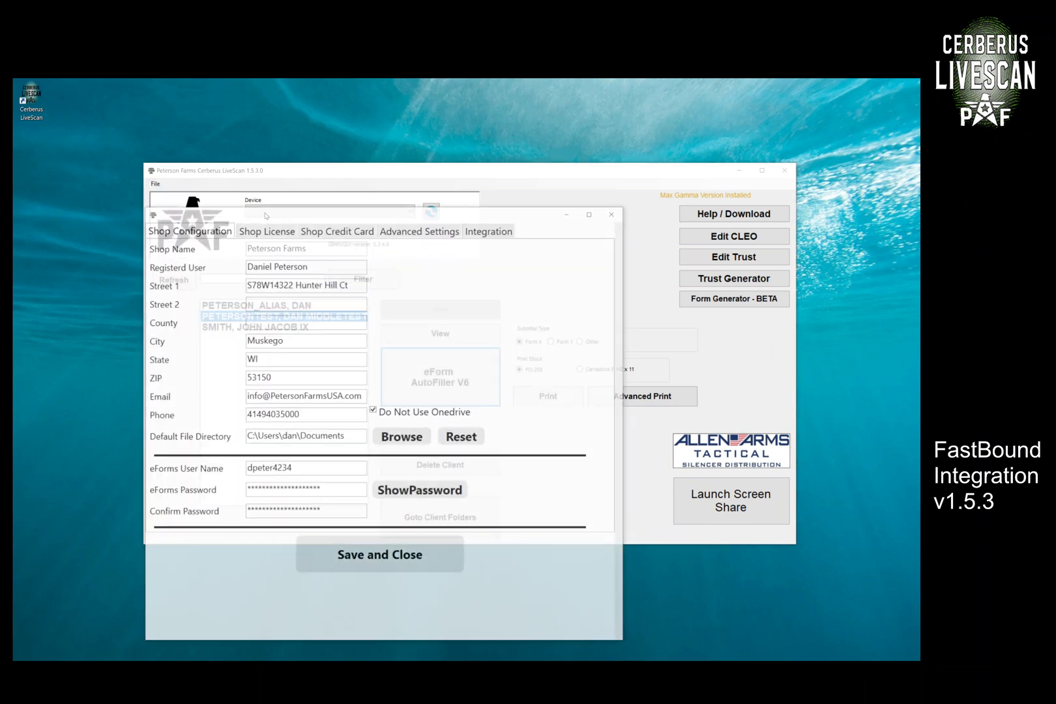
# - Show the FastBound integration page with its account, API key and authorized FFL email
pyautogui.click(489, 229)
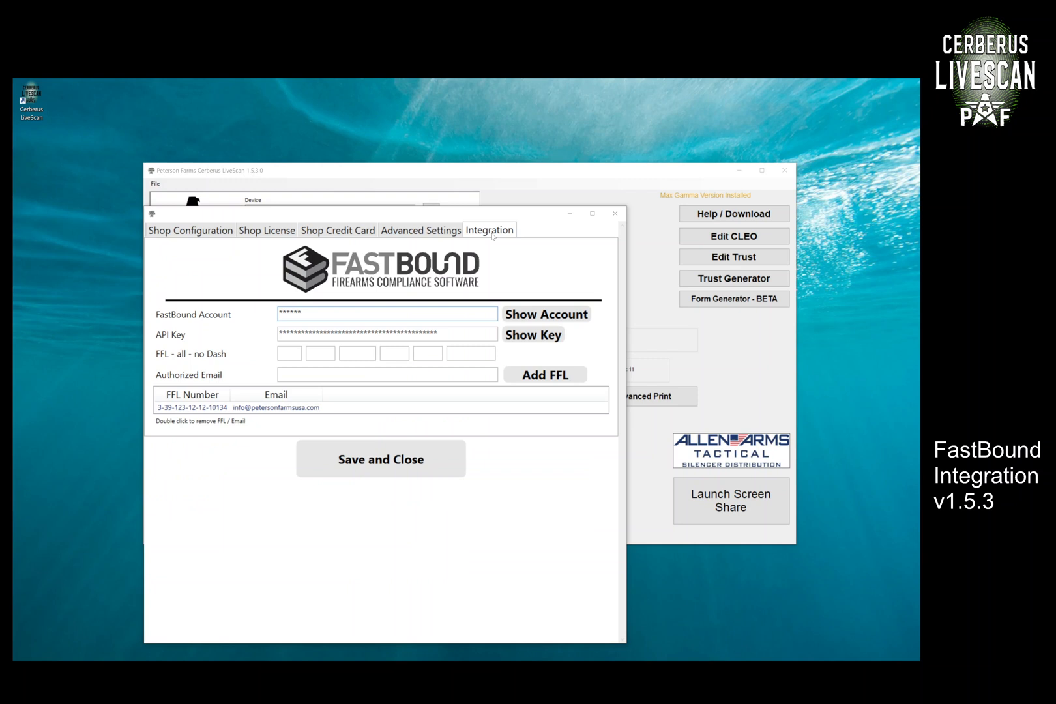
pyautogui.moveTo(201, 324)
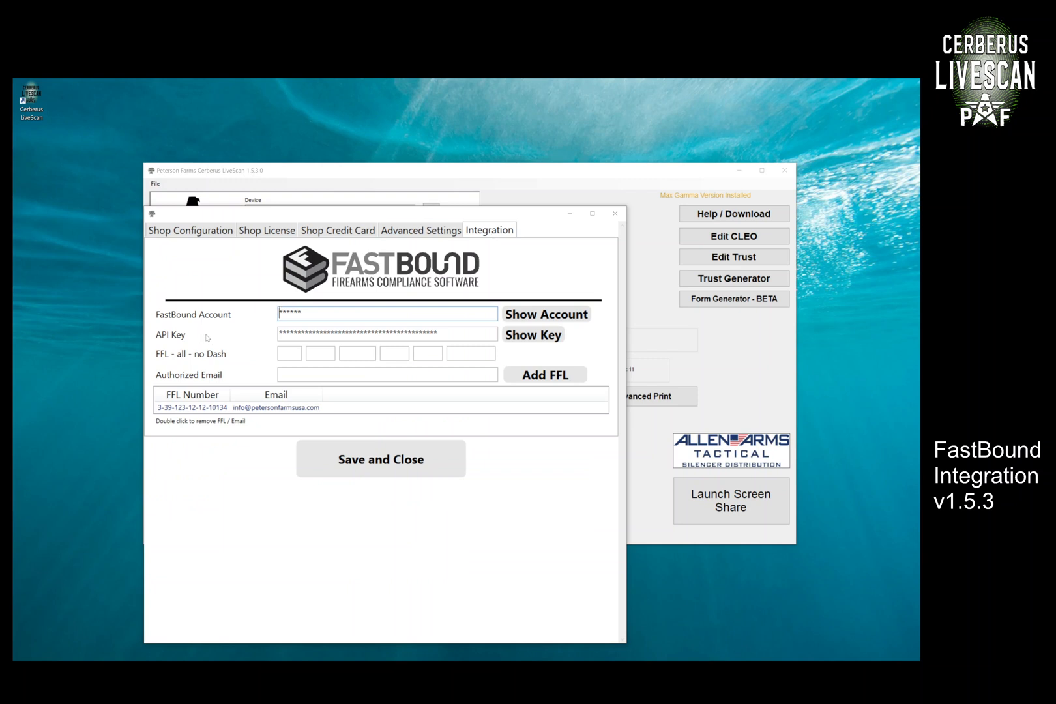
pyautogui.moveTo(293, 370)
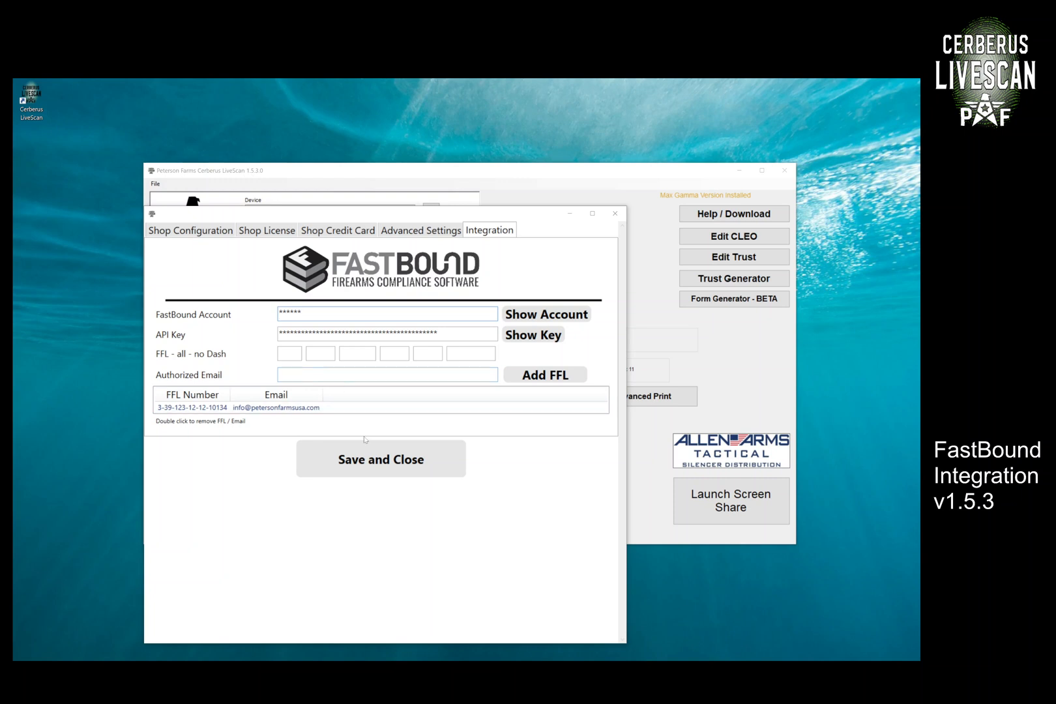
pyautogui.moveTo(596, 289)
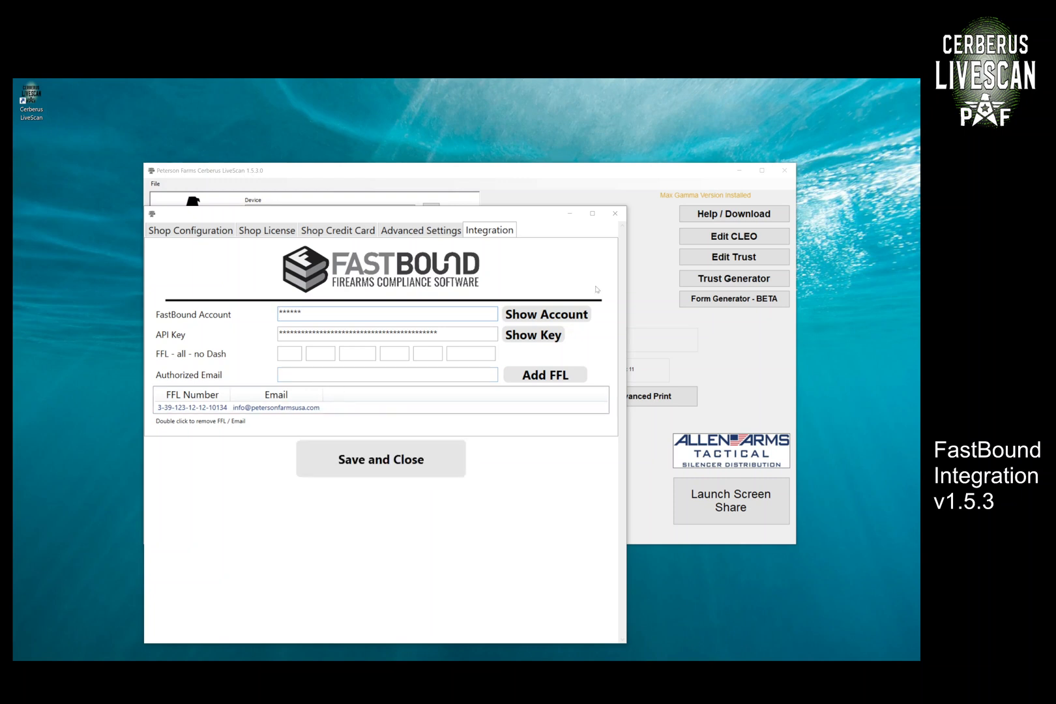
# - Save and close the settings, then view the client's signature, contact and photo details
pyautogui.click(380, 459)
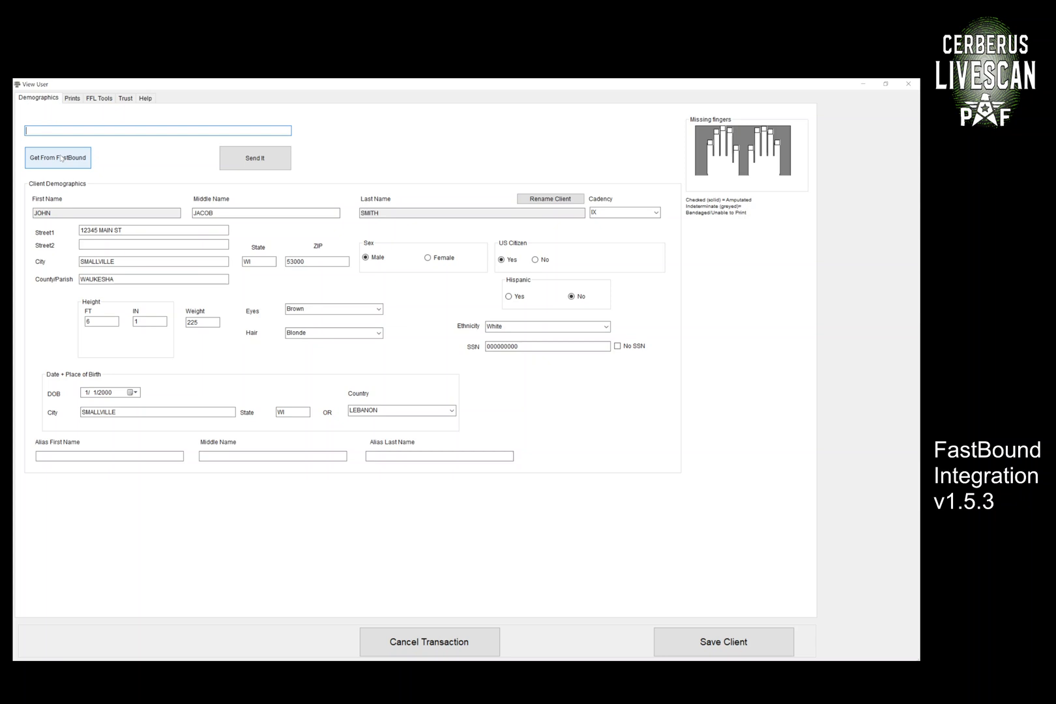
pyautogui.click(99, 98)
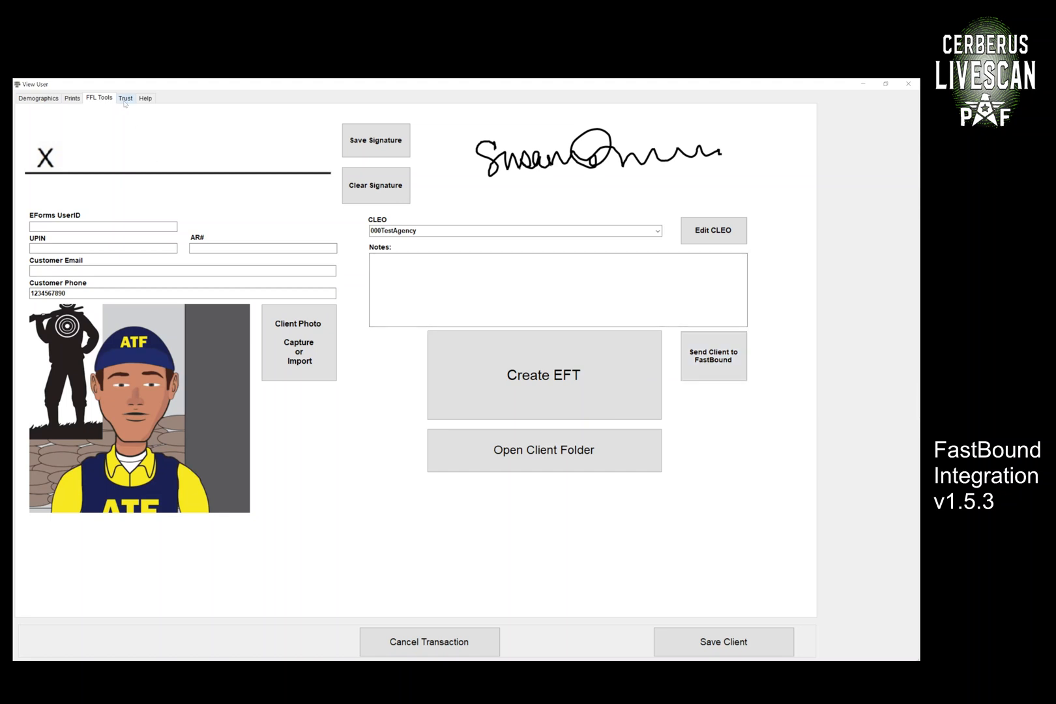
# - From the client's Trust questionnaire, launch the FastBound firearm search
pyautogui.click(126, 98)
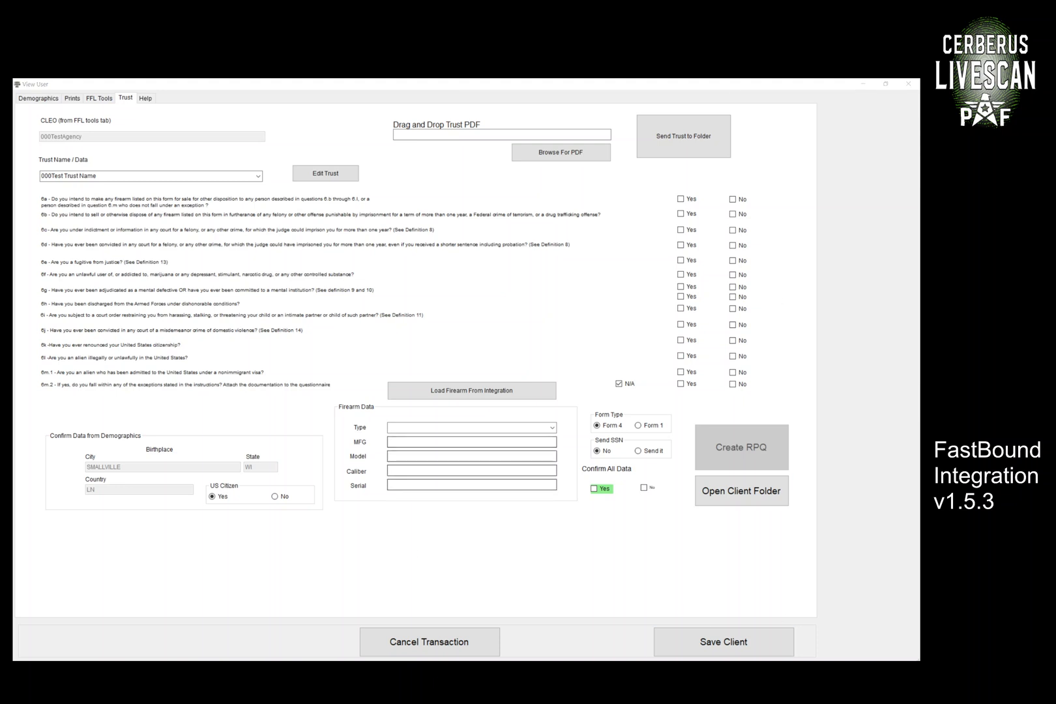
pyautogui.click(472, 389)
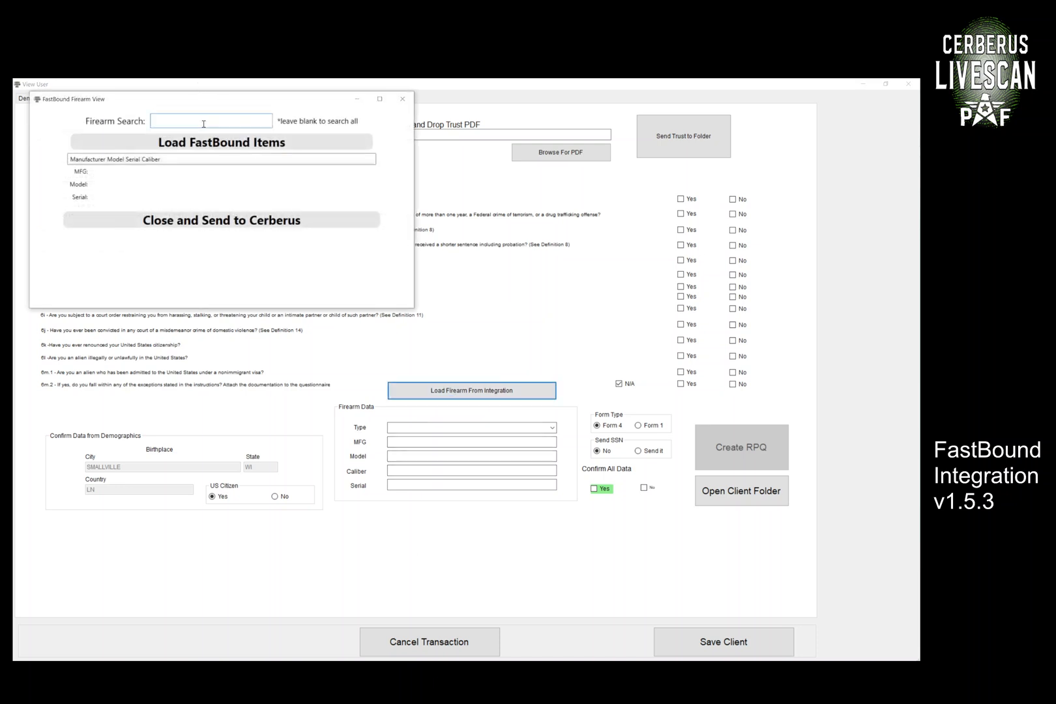
# - Search FastBound items for 'mask', then 'dead', then 'mask' again to list Dead Air firearms
pyautogui.write('mask')
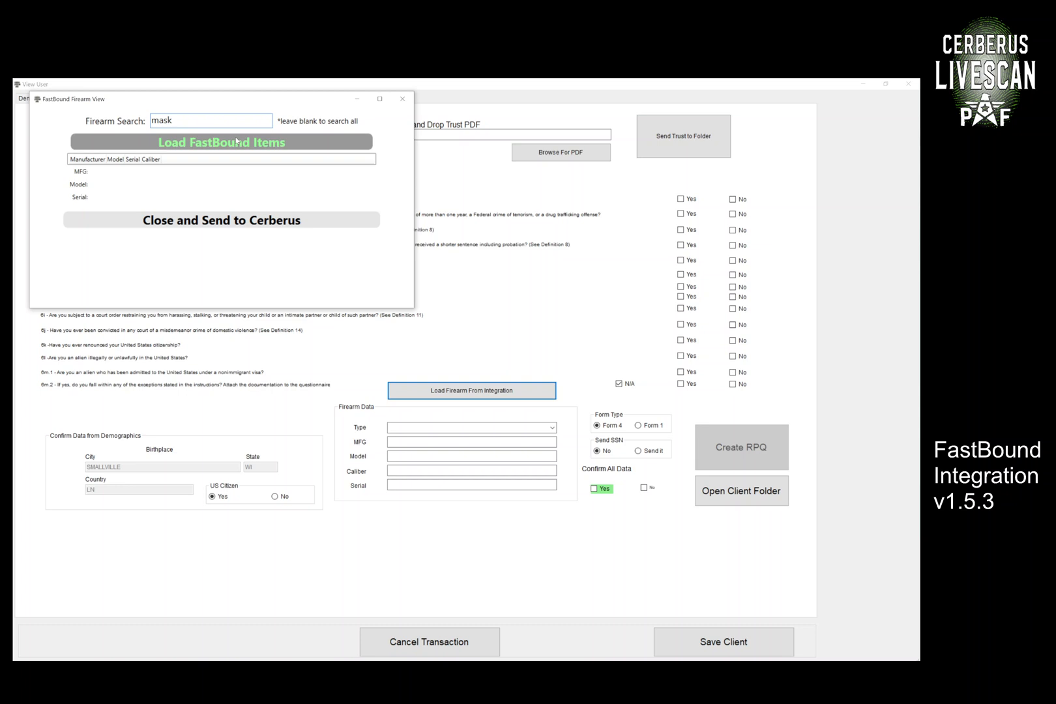
pyautogui.click(221, 142)
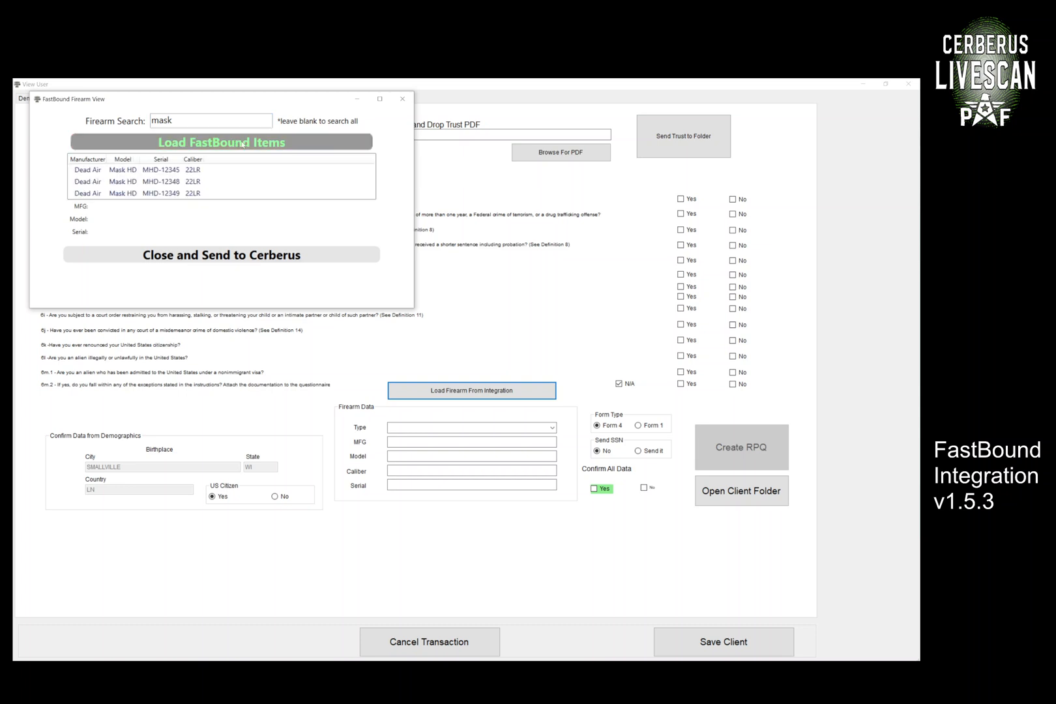
pyautogui.click(88, 170)
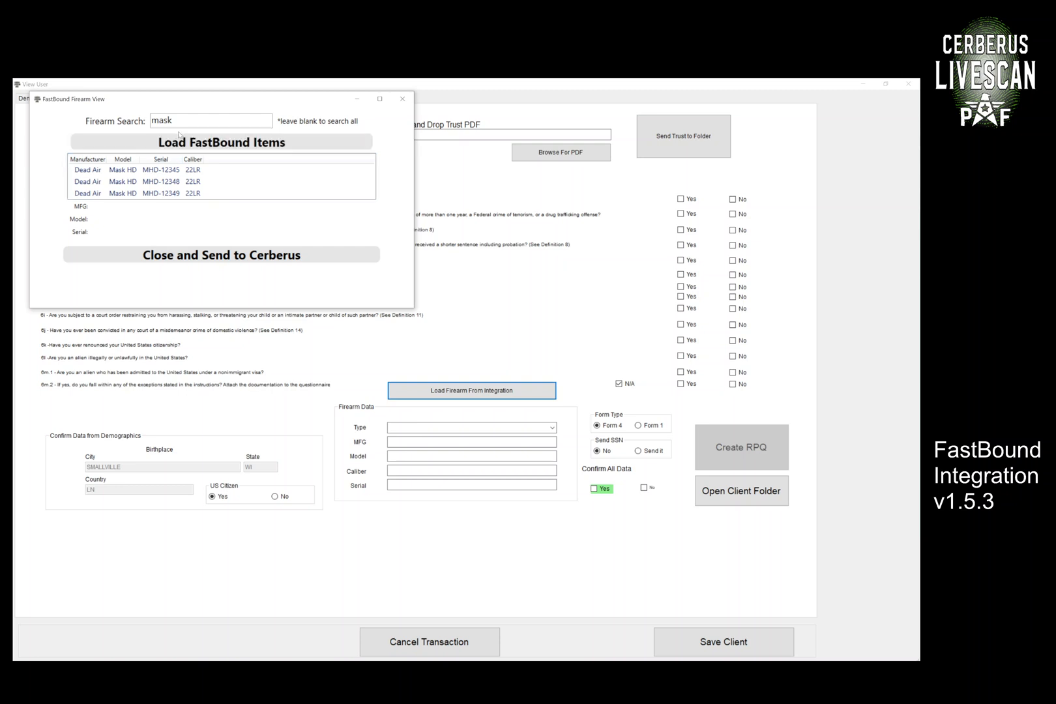
pyautogui.write('dead')
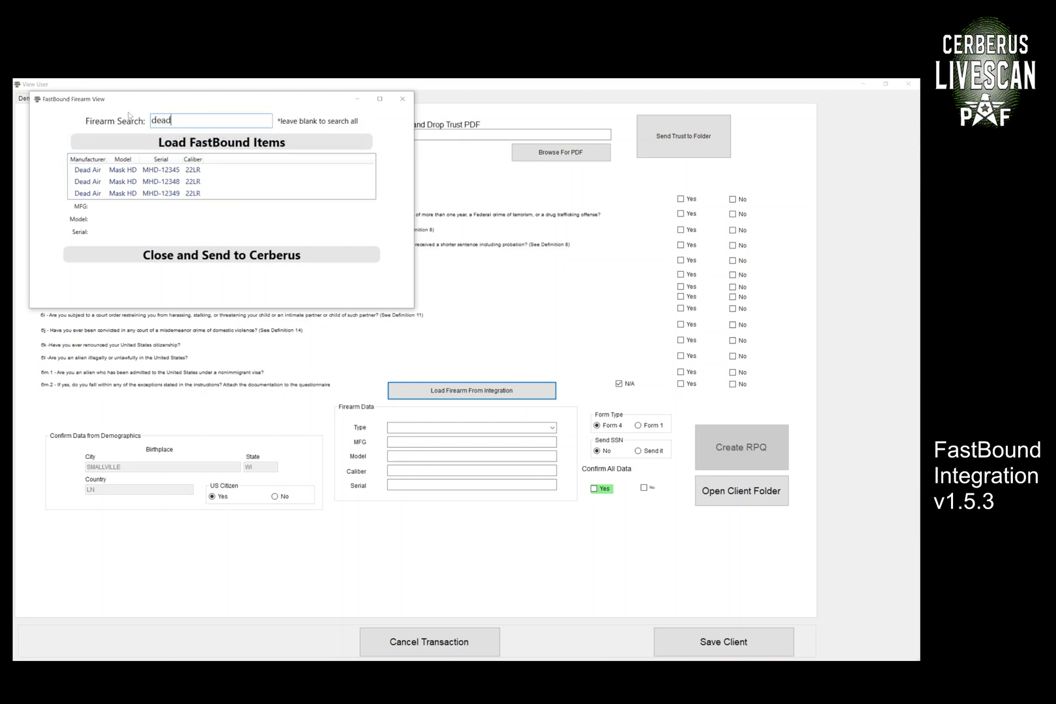
pyautogui.click(221, 142)
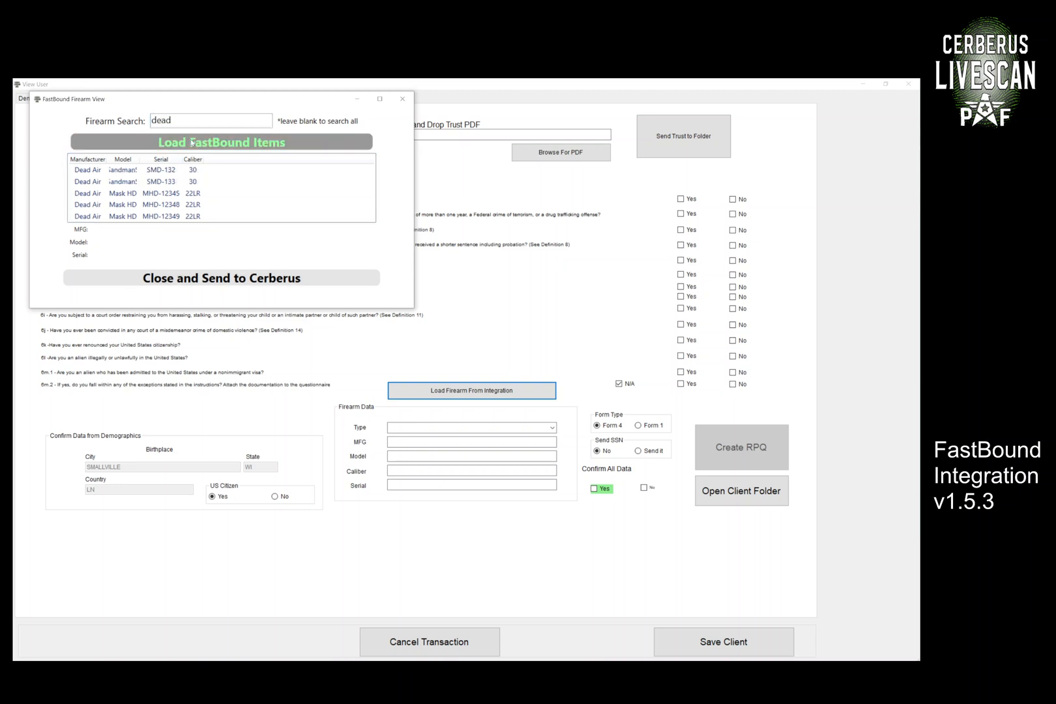
pyautogui.click(162, 182)
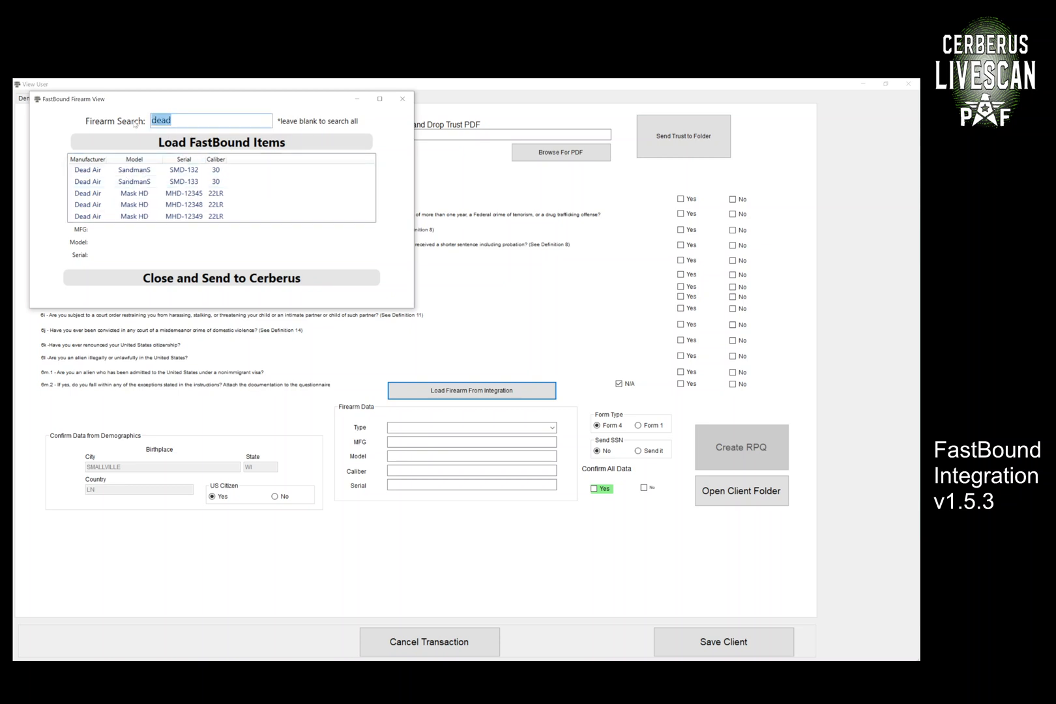
pyautogui.write('mask')
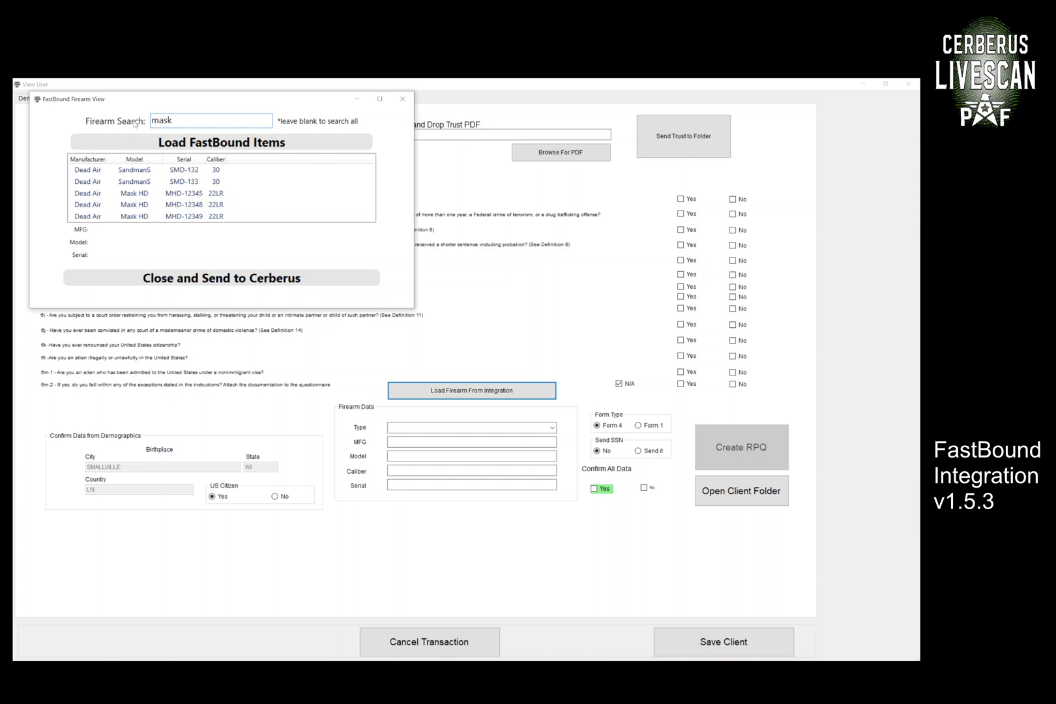
pyautogui.click(221, 142)
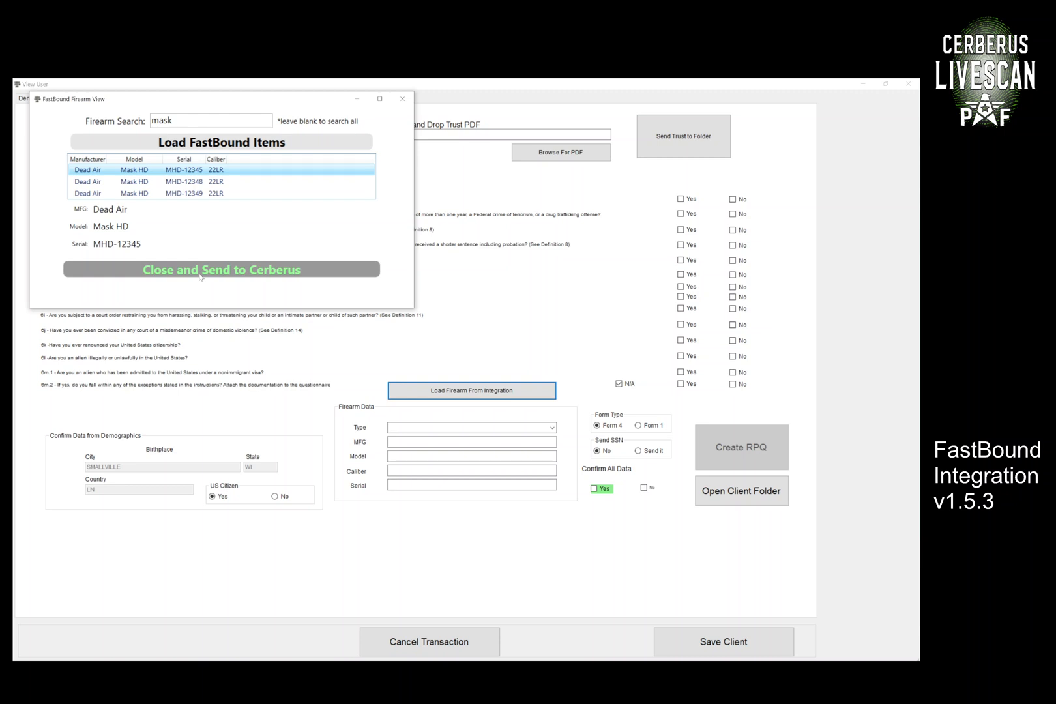
# - Send the Mask HD MHD-12345 to the trust form, then launch eForm AutoFiller V6 for another client
pyautogui.click(221, 269)
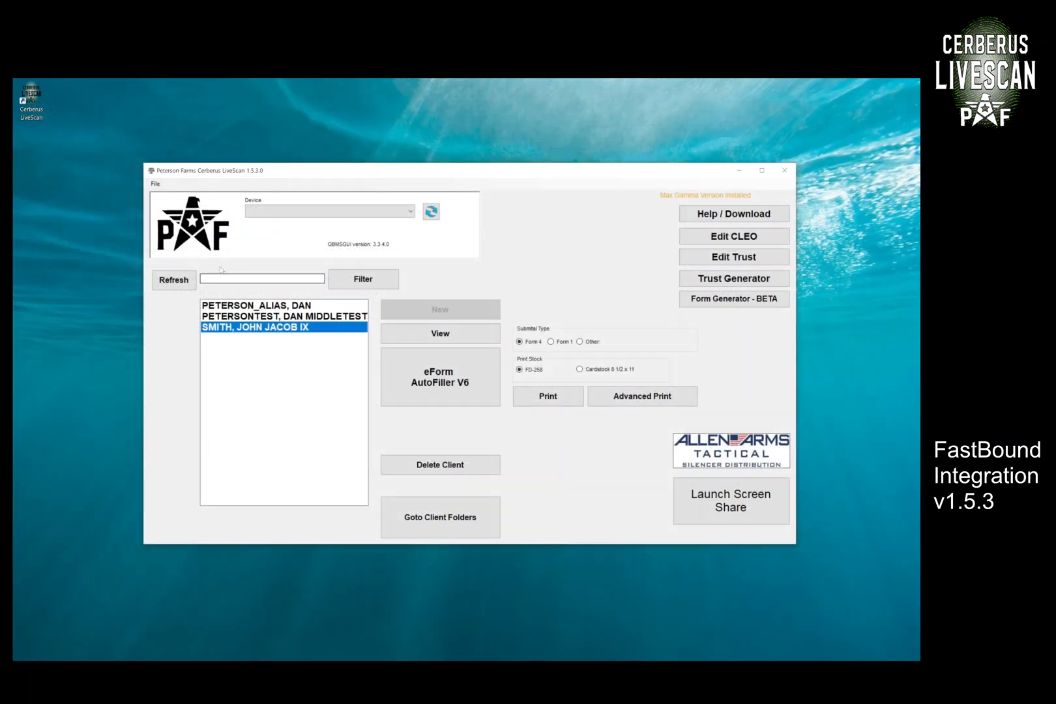
pyautogui.click(283, 316)
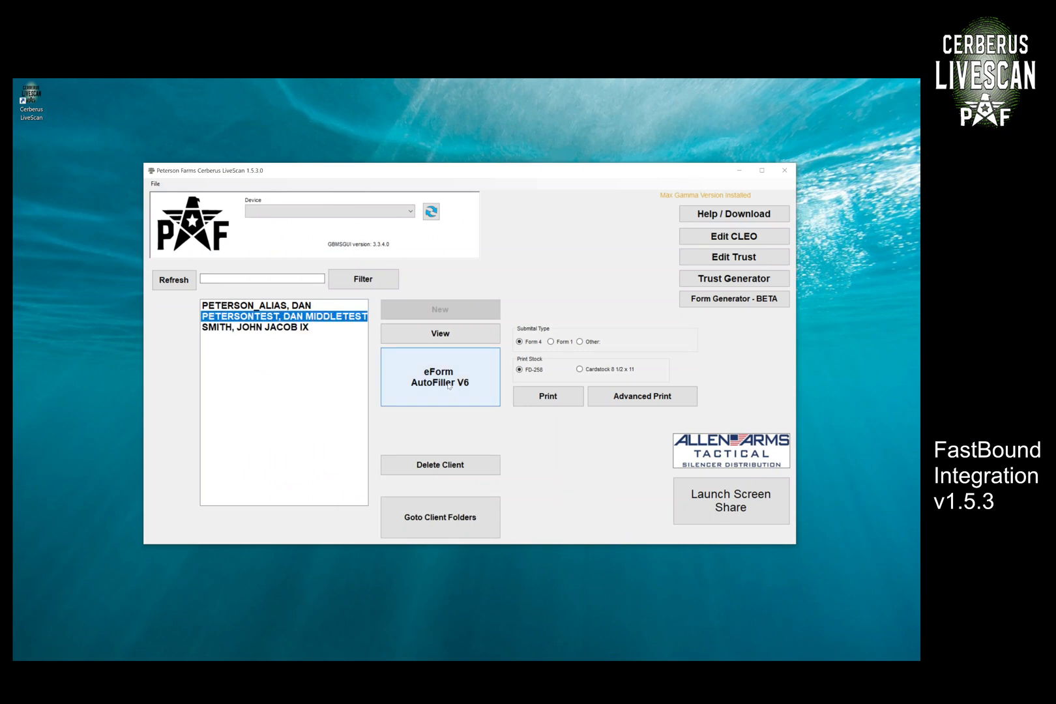
pyautogui.click(441, 378)
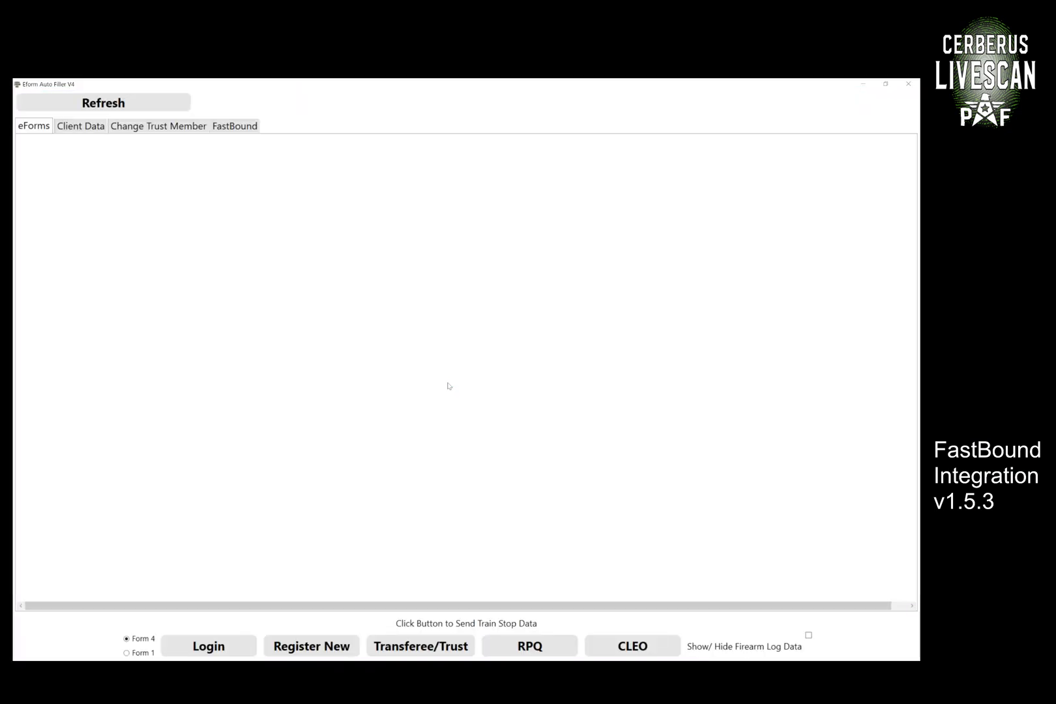
# - In the FastBound tools, look up contacts with last name 'smith' (John Jacob Smith)
pyautogui.click(234, 125)
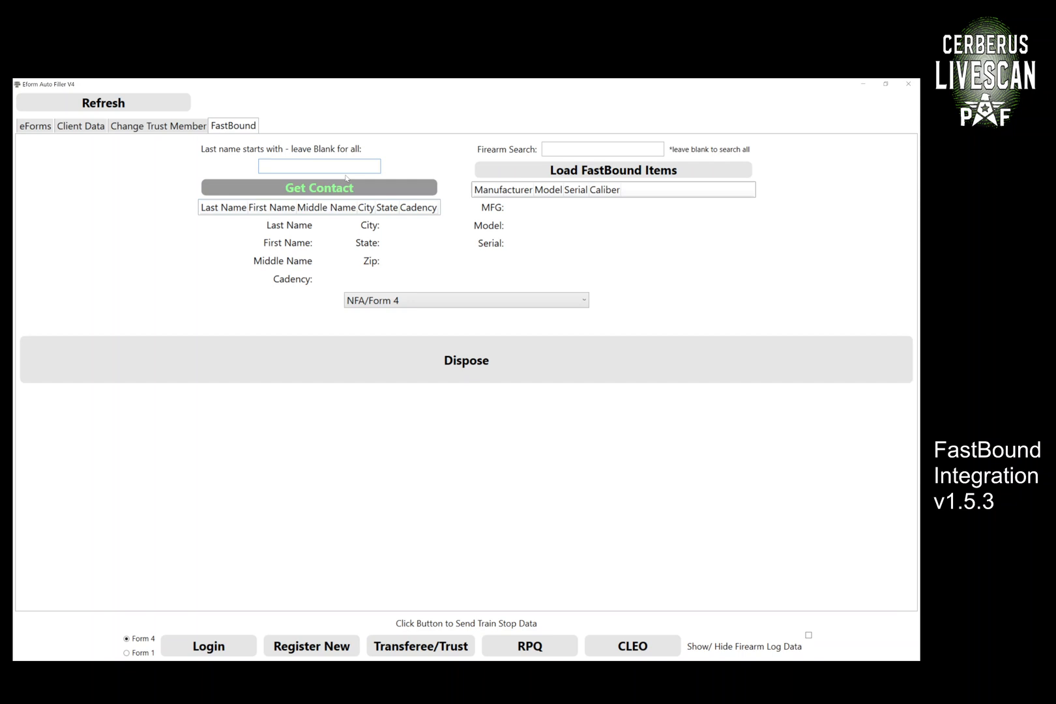
pyautogui.write('smith')
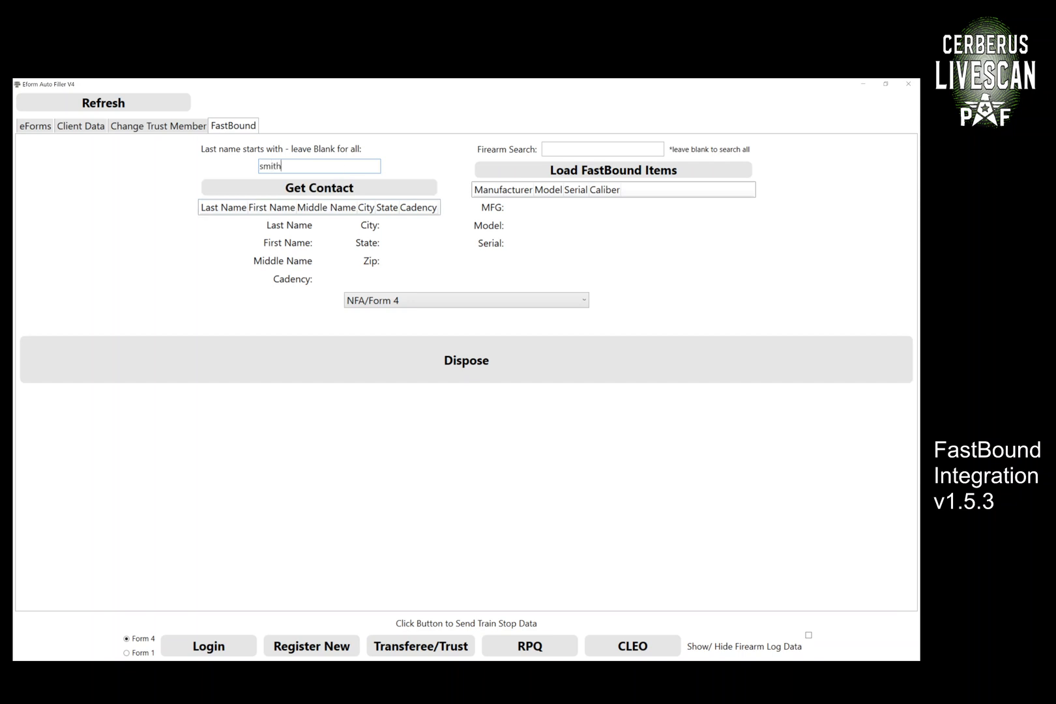
pyautogui.click(319, 188)
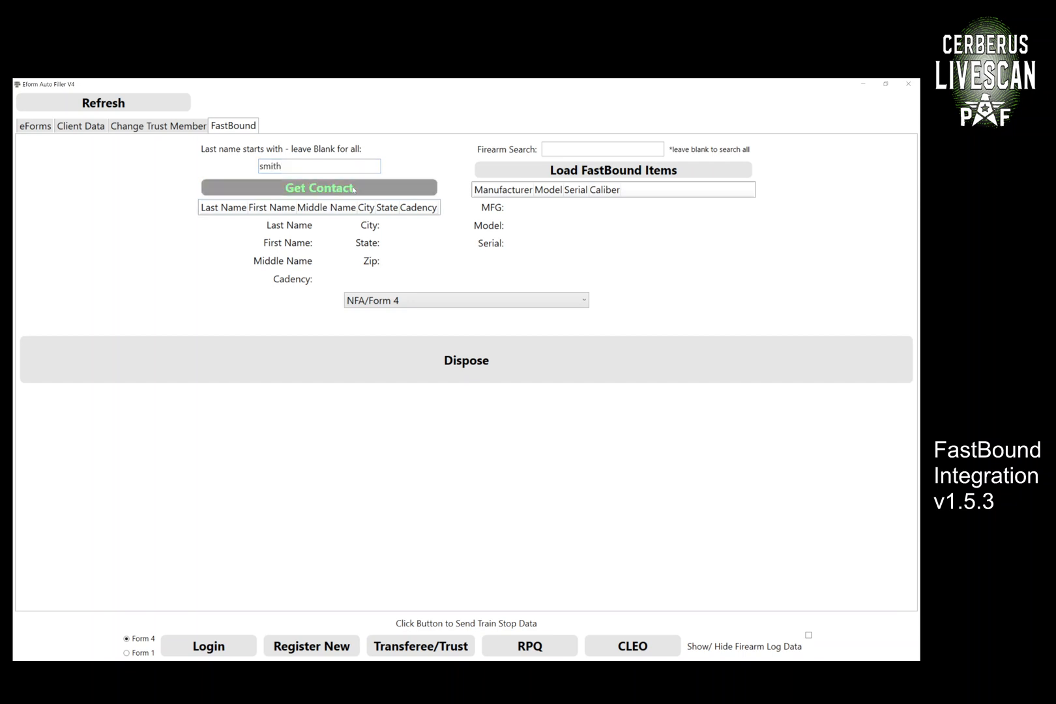
# - Find the Mask HD MHD-12345 by 'mask' and dispose it to the contact as NFA/Form 4
pyautogui.click(318, 187)
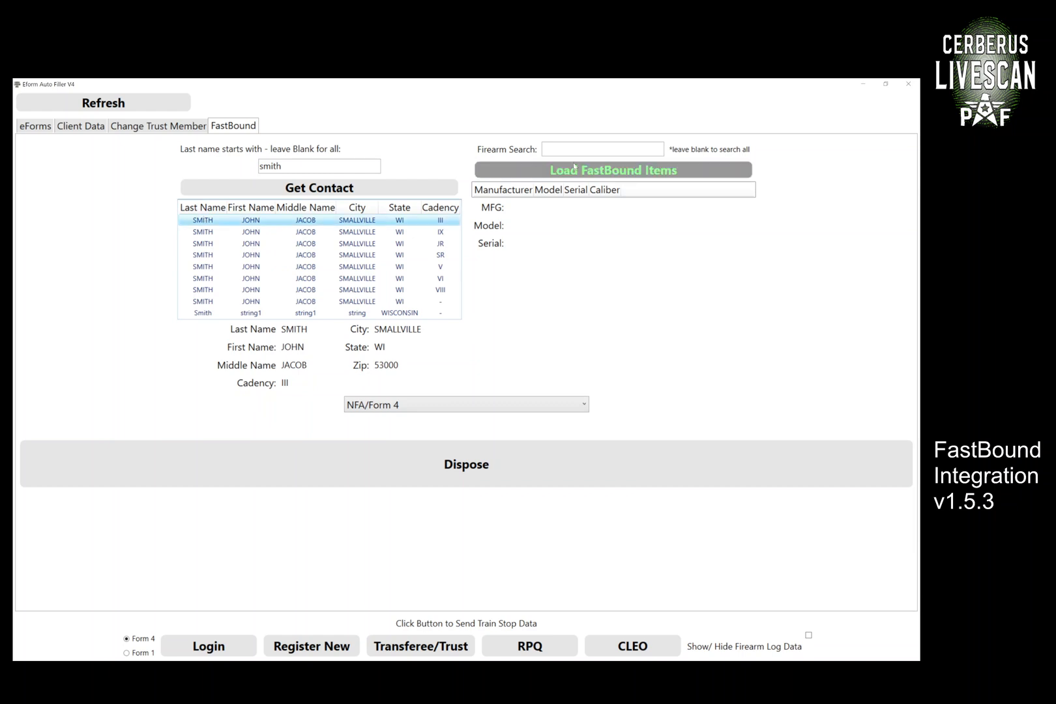
pyautogui.write('mask')
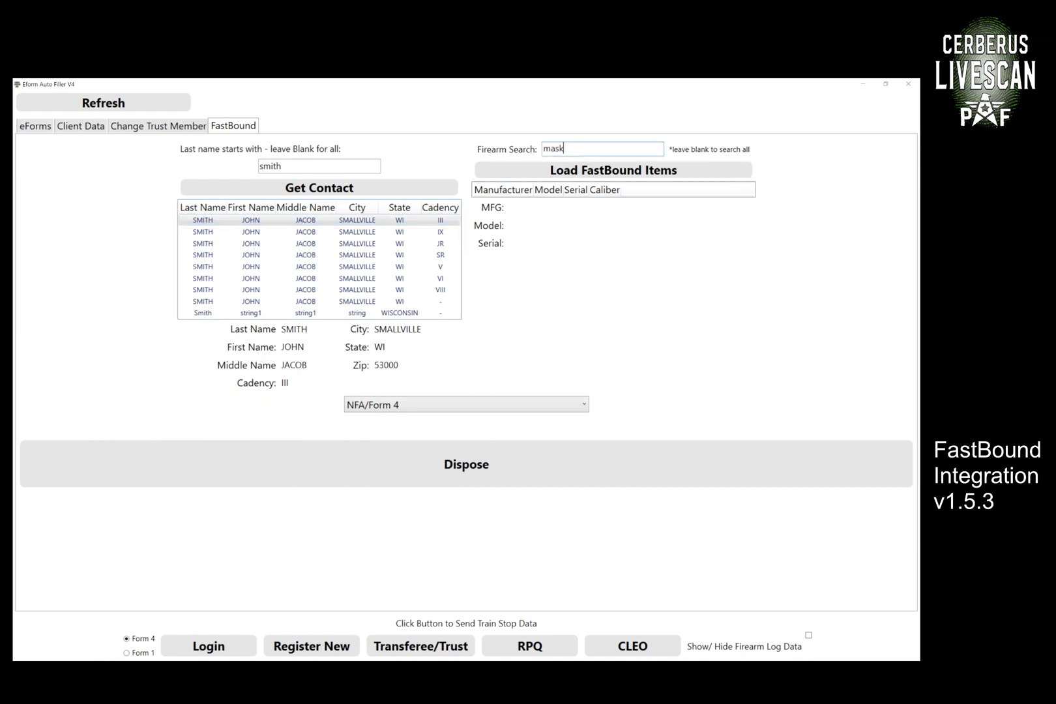
pyautogui.click(611, 169)
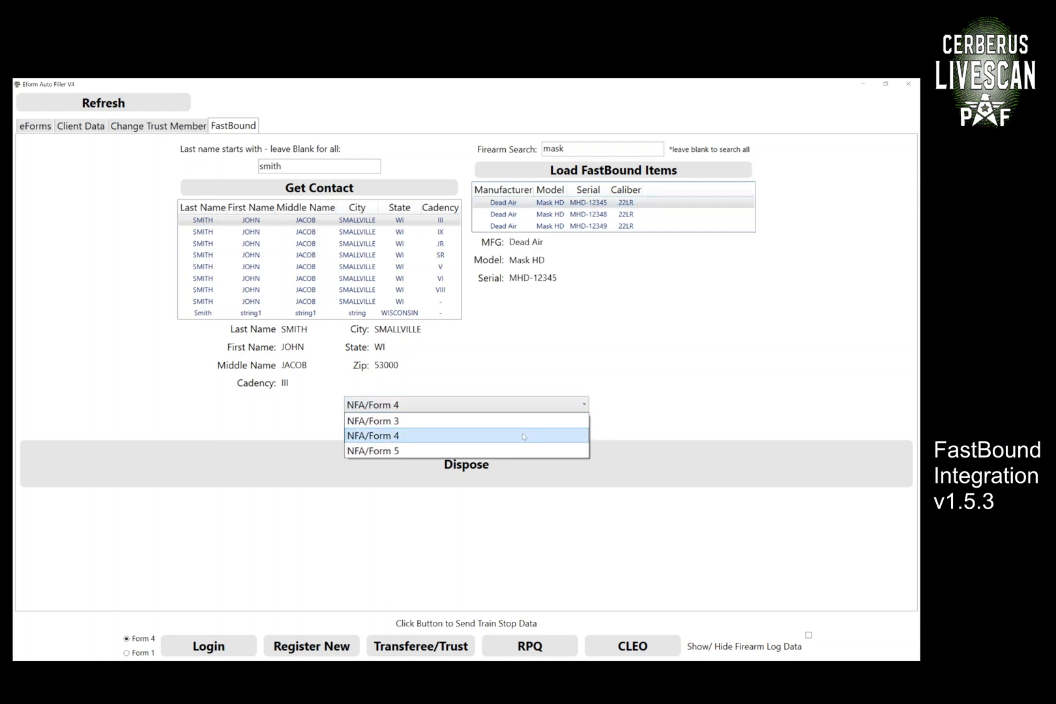
pyautogui.click(372, 436)
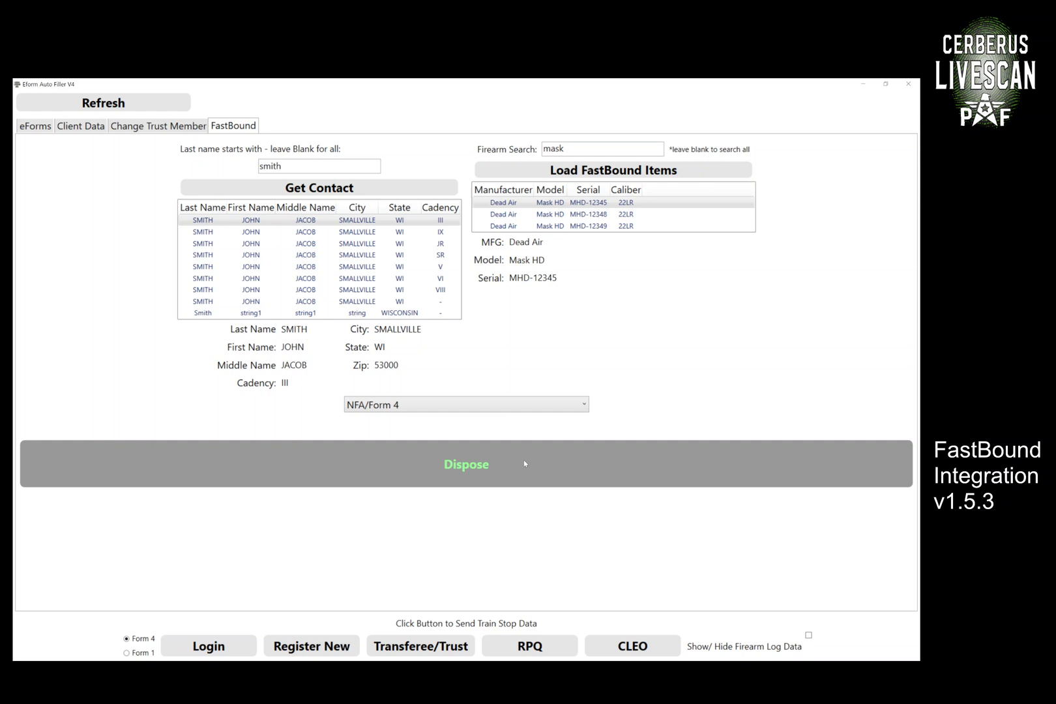